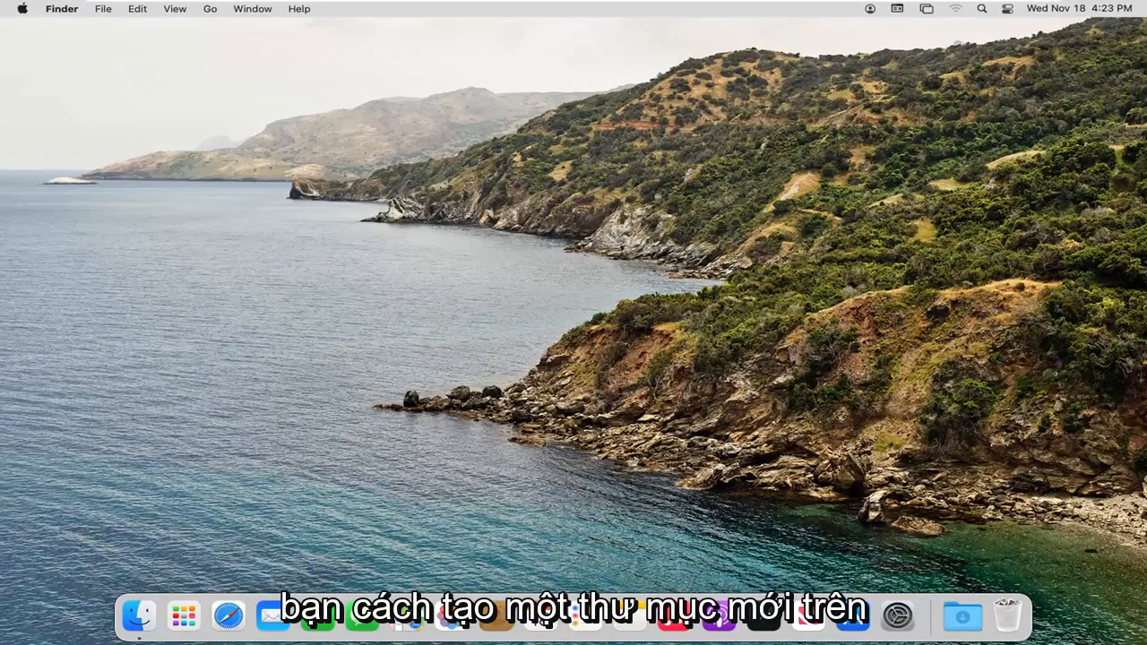
{"action": "mouse_move", "coordinate": [607, 278]}
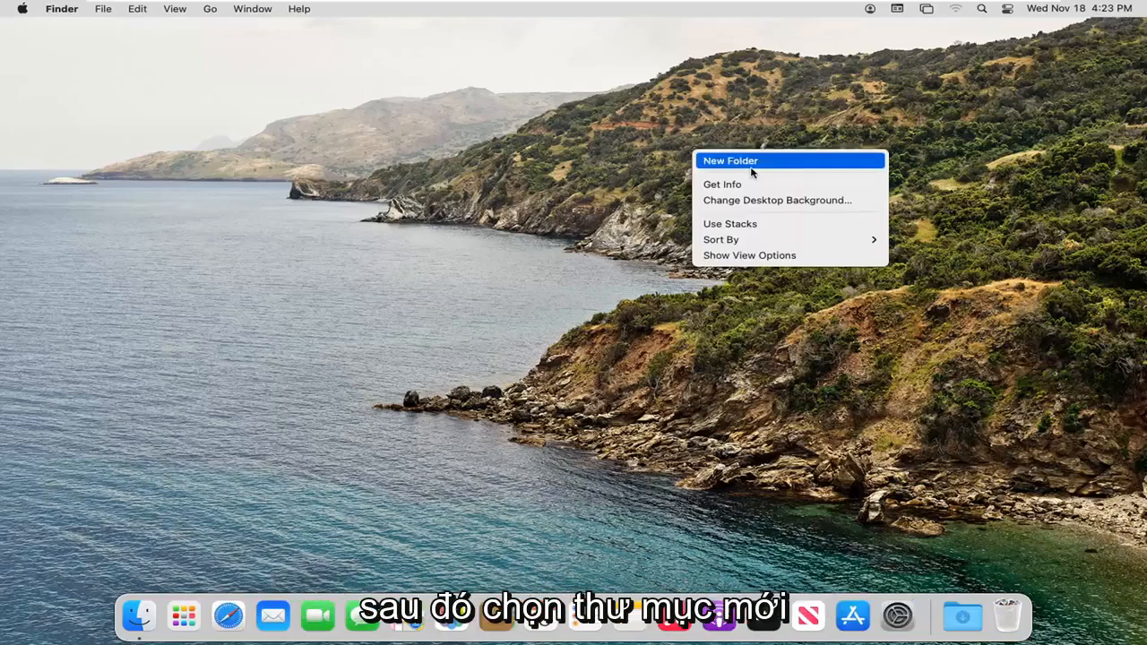
- Create 'New Folder' on the desktop and open it in a Finder window to show it is empty
{"action": "left_click", "coordinate": [731, 161]}
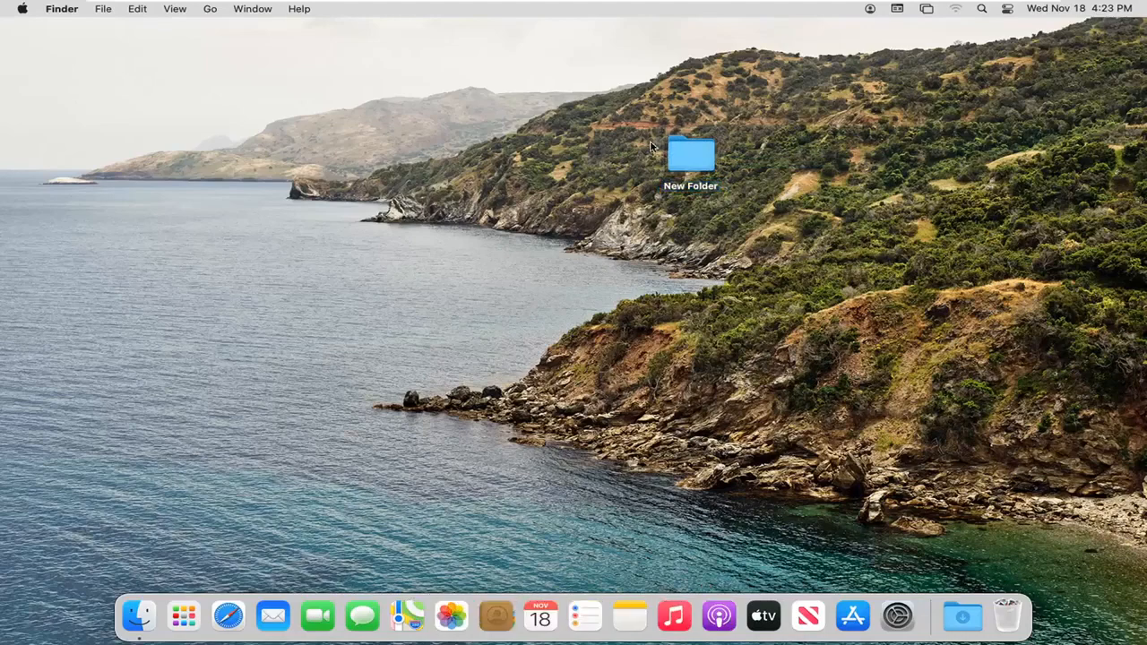
{"action": "left_click", "coordinate": [690, 162]}
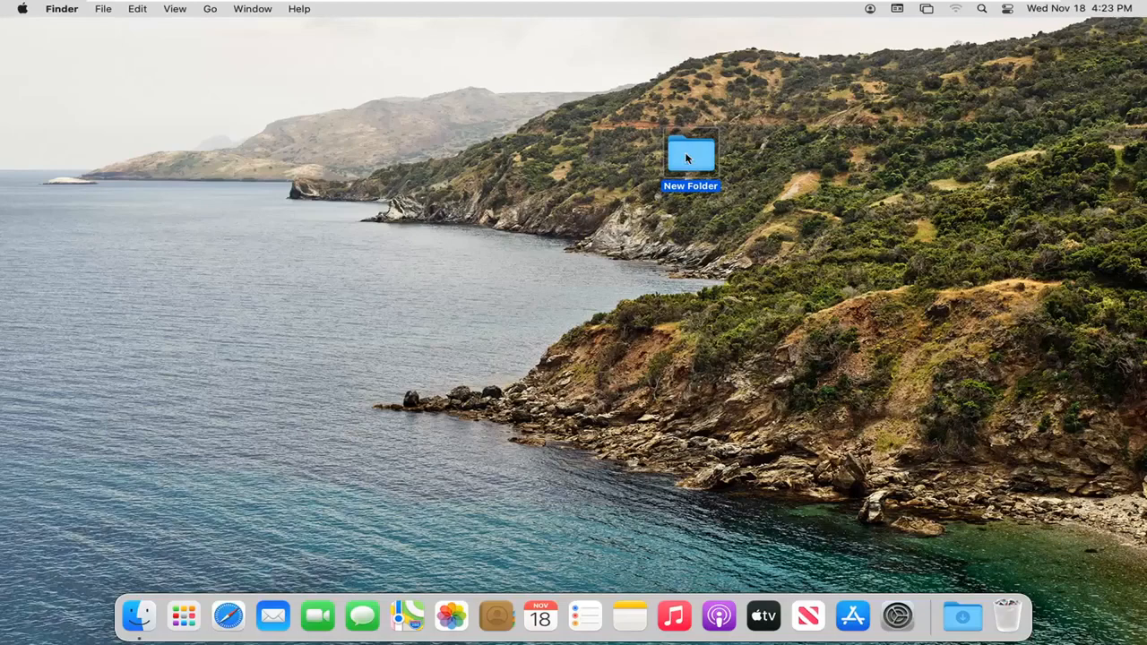
{"action": "double_click", "coordinate": [690, 158]}
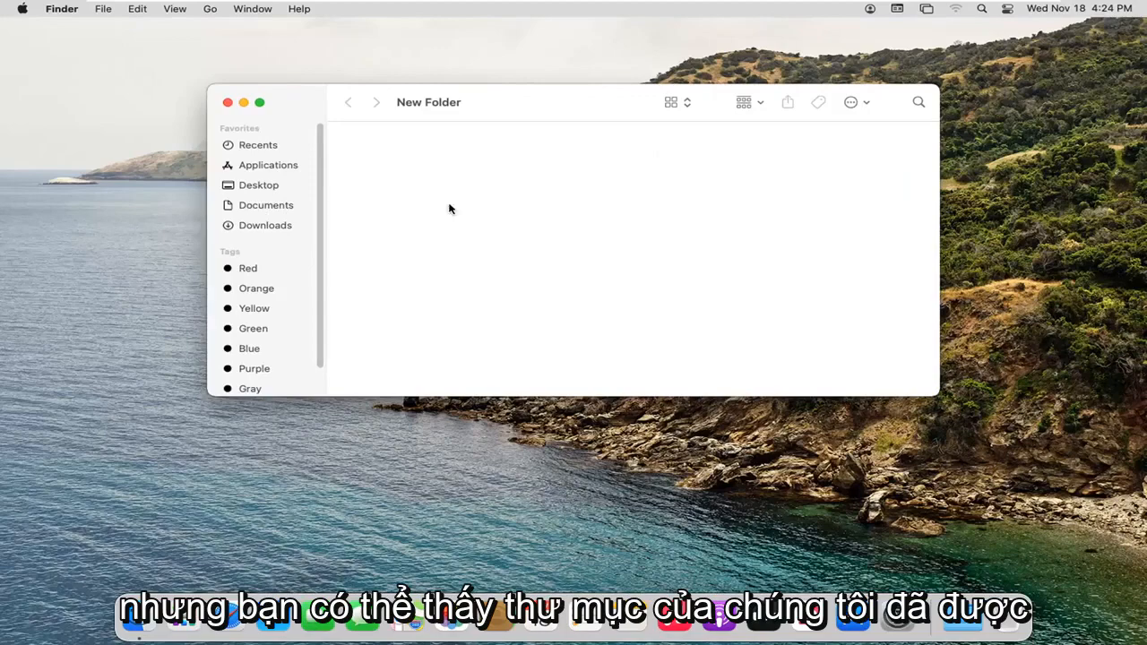
{"action": "mouse_move", "coordinate": [473, 208]}
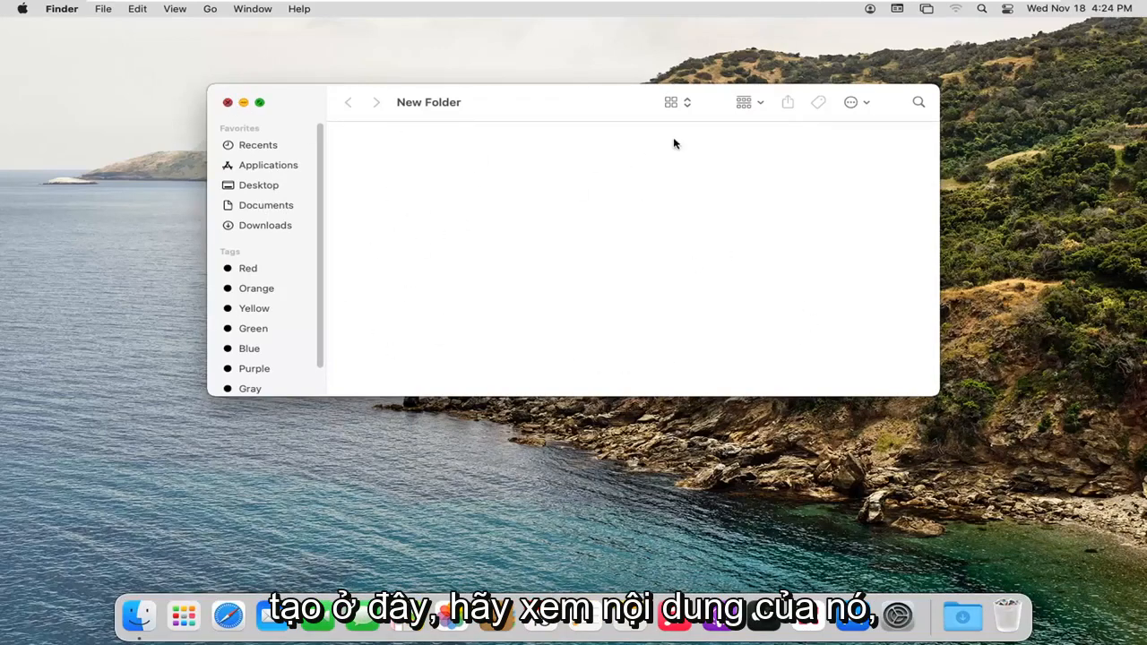
- Close the Finder window and bring up New Folder's context menu on the desktop, then dismiss it
{"action": "left_click", "coordinate": [228, 102]}
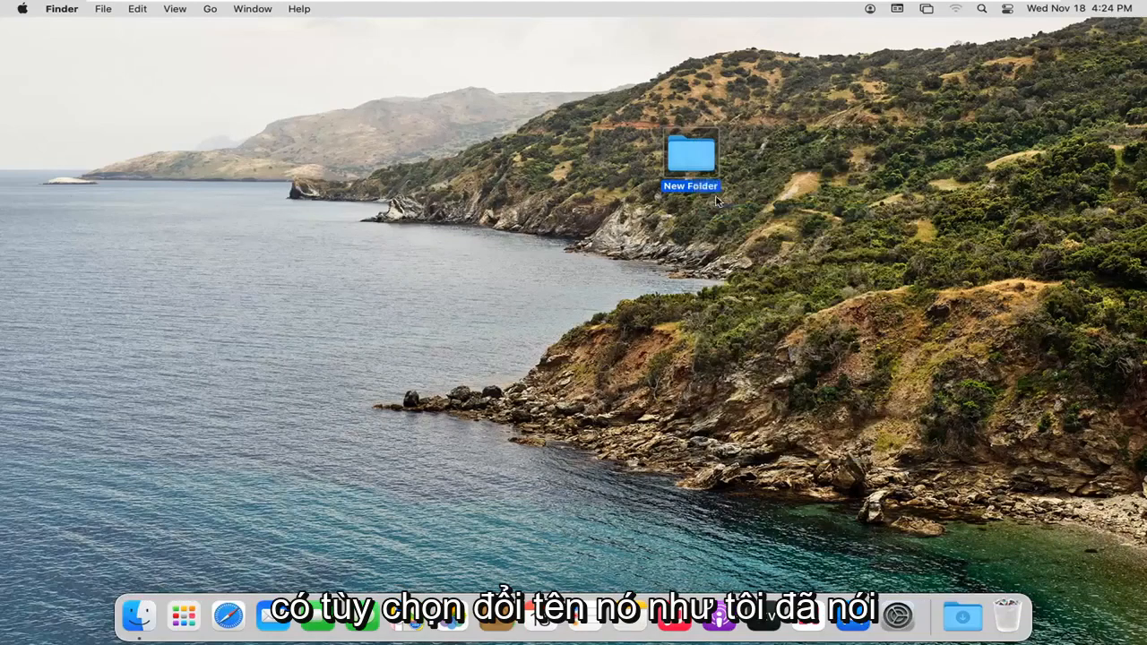
{"action": "right_click", "coordinate": [690, 158]}
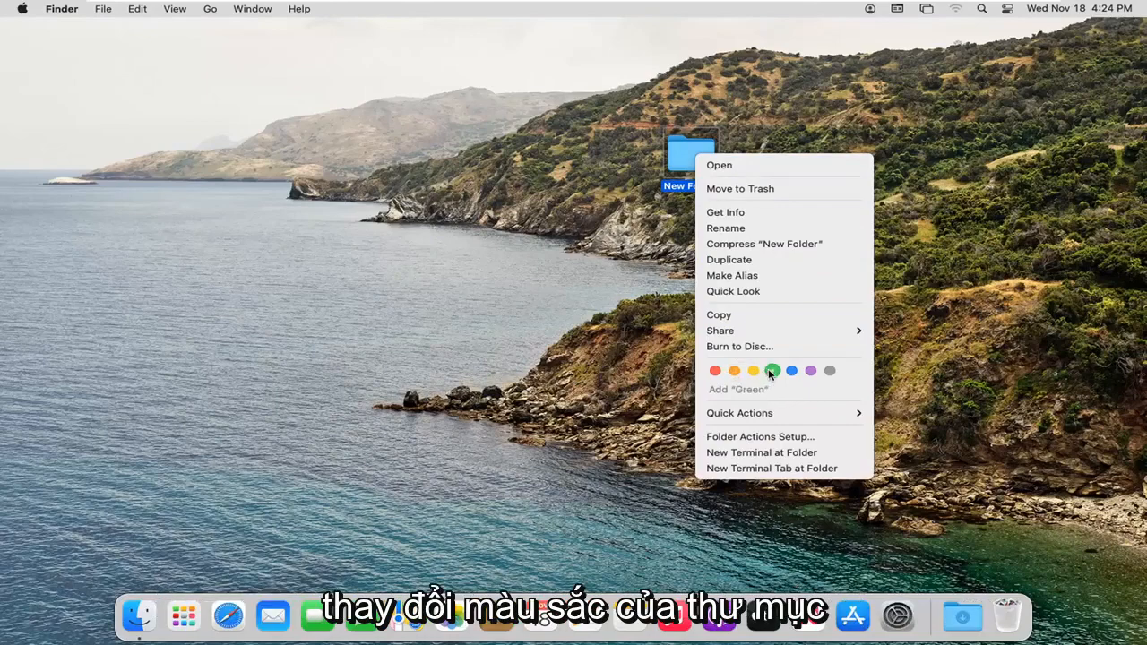
{"action": "mouse_move", "coordinate": [734, 259]}
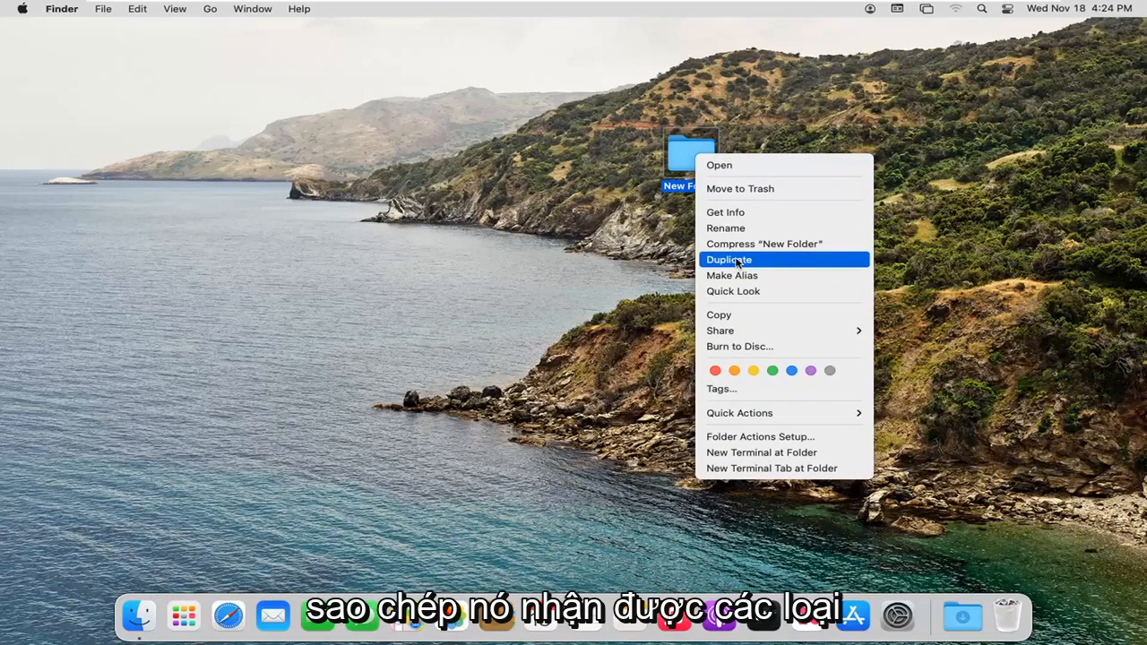
{"action": "mouse_move", "coordinate": [726, 212]}
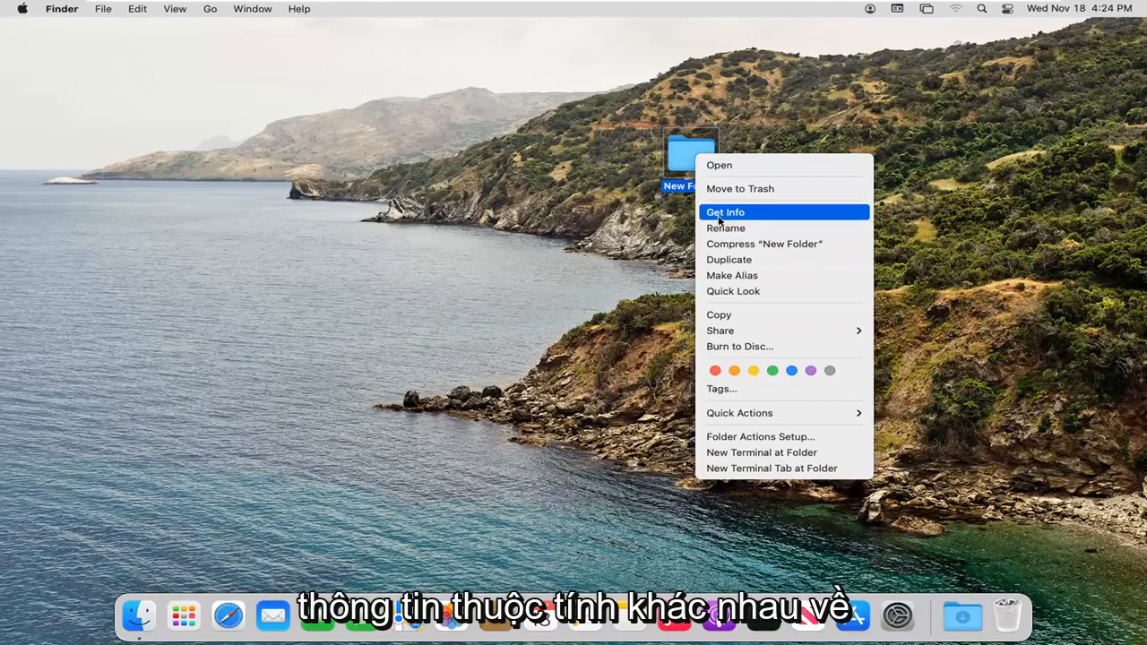
{"action": "mouse_move", "coordinate": [708, 219]}
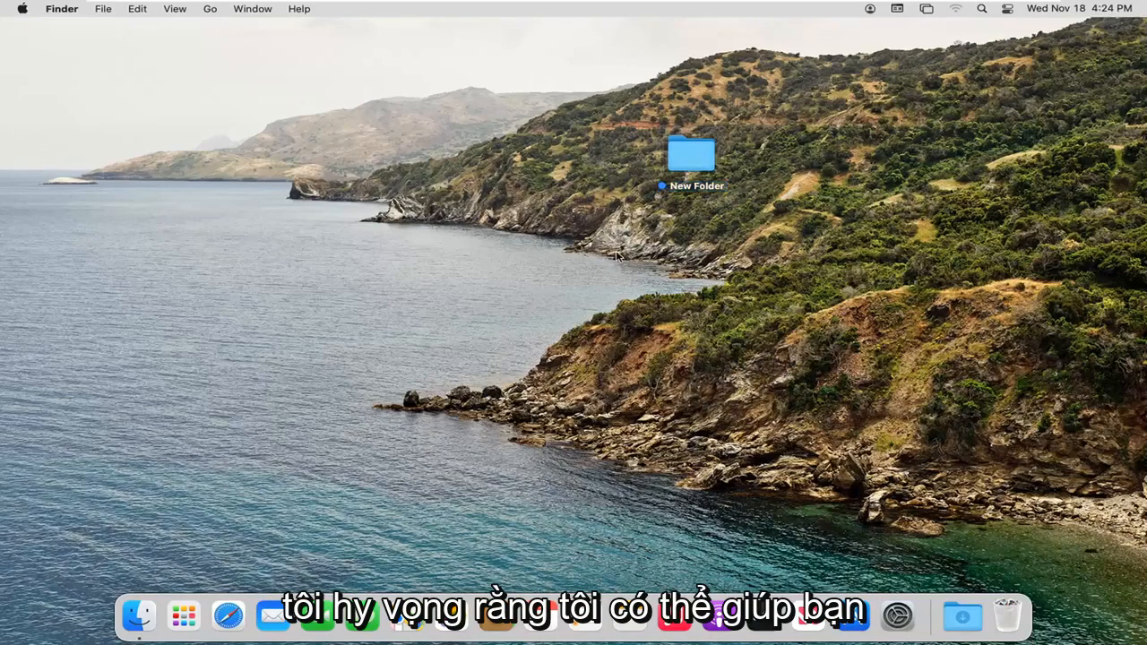
{"action": "left_click", "coordinate": [691, 158]}
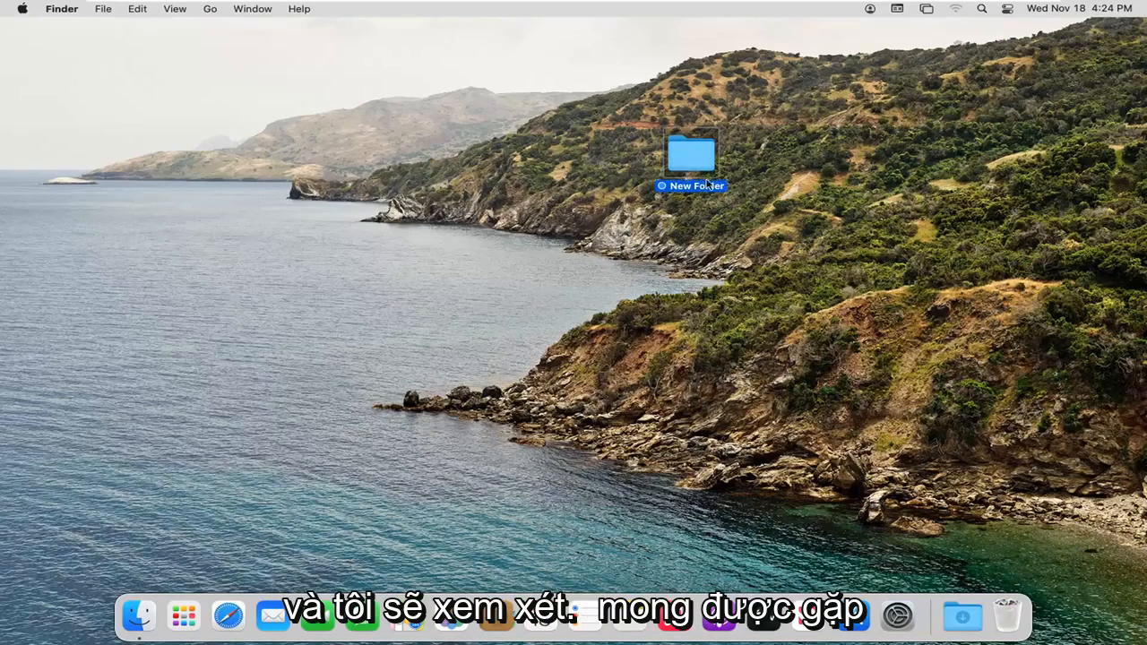